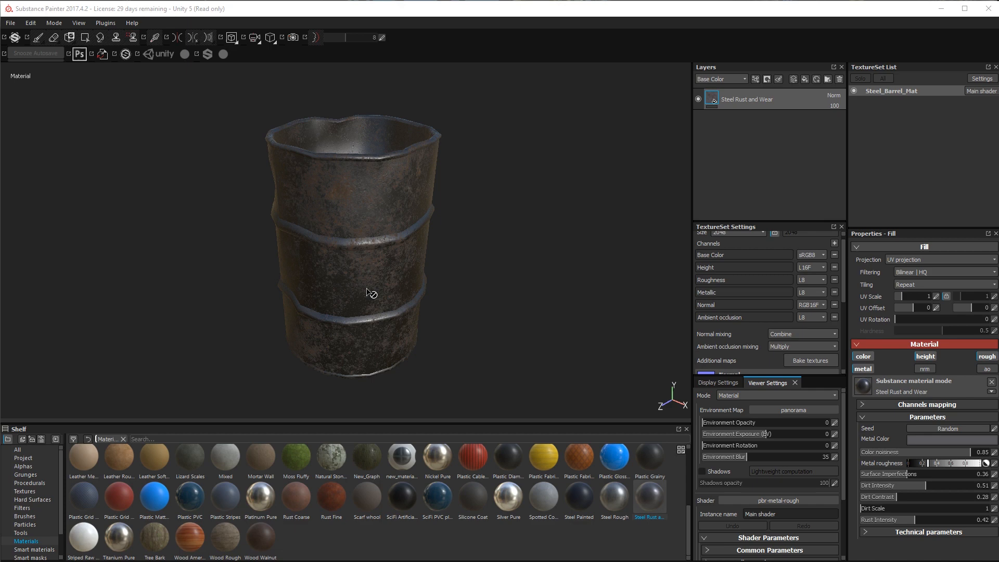
mouse_move(257, 231)
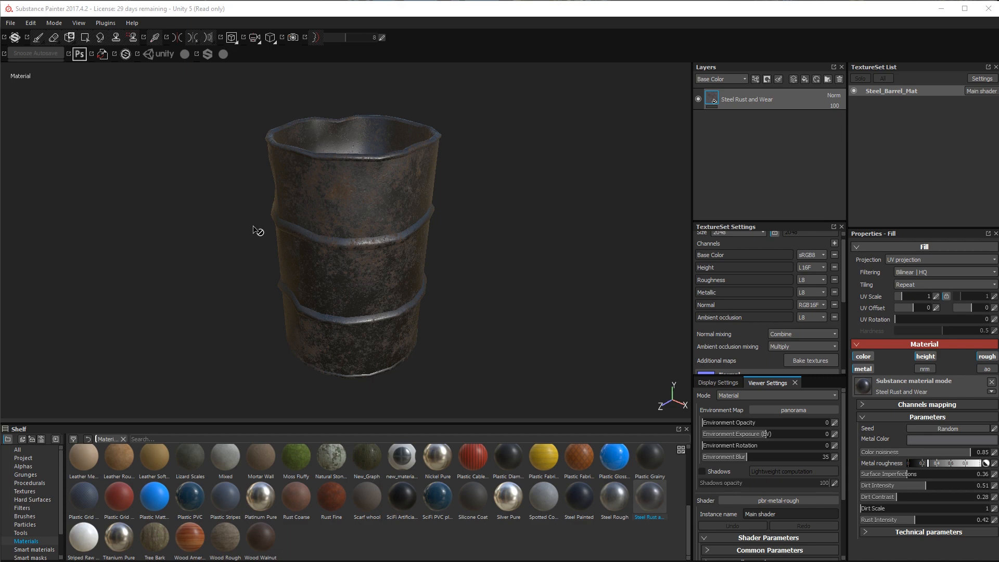
mouse_move(319, 243)
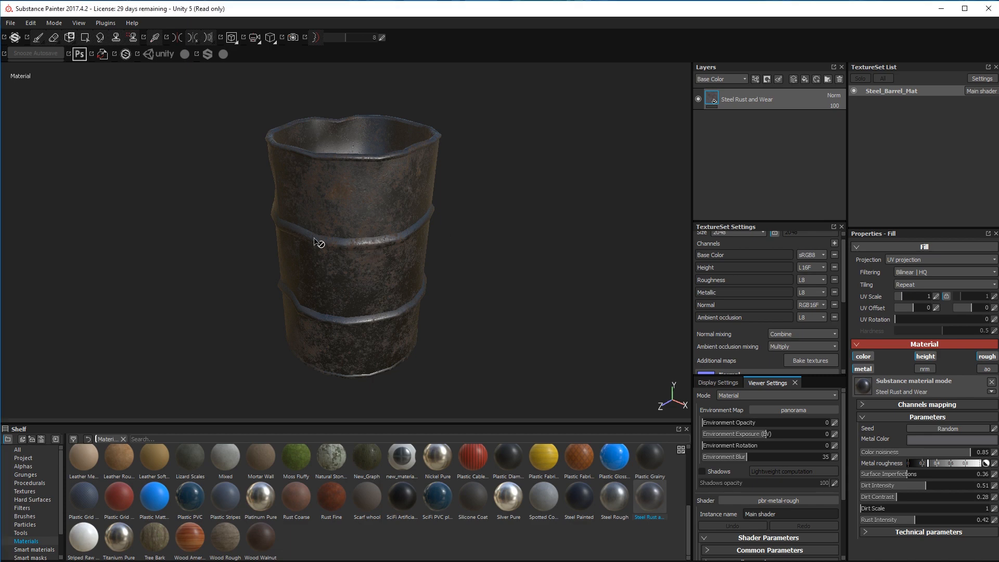
Step: Orbit around the rusted barrel to inspect its sides, top and rim before painting
drag(317, 242, 340, 266)
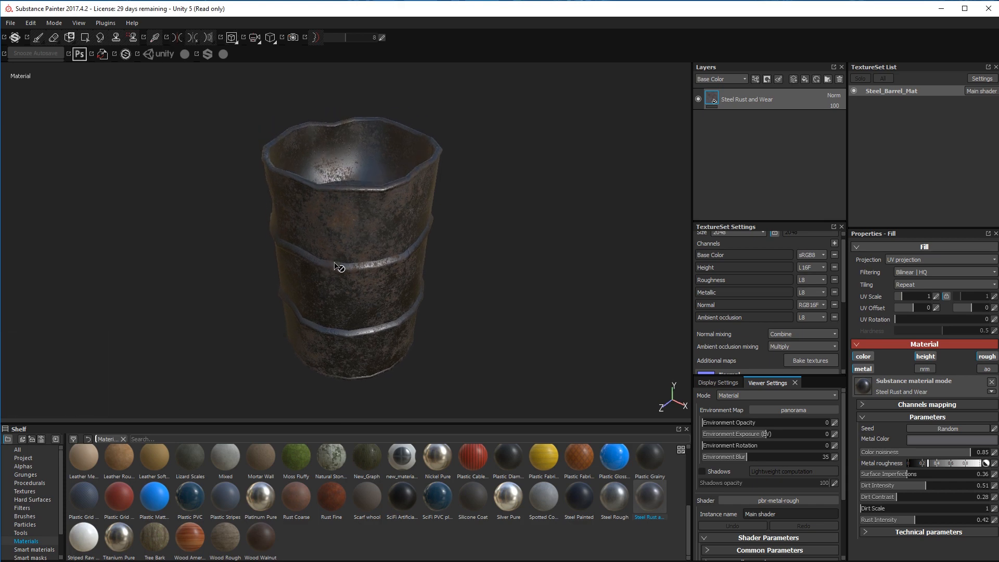
drag(337, 266, 309, 301)
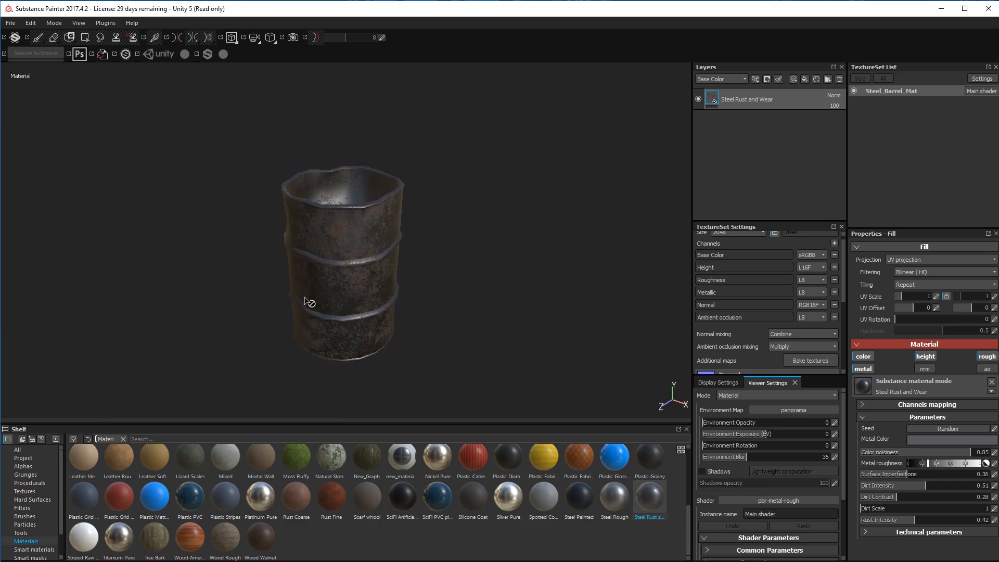
drag(309, 300, 400, 301)
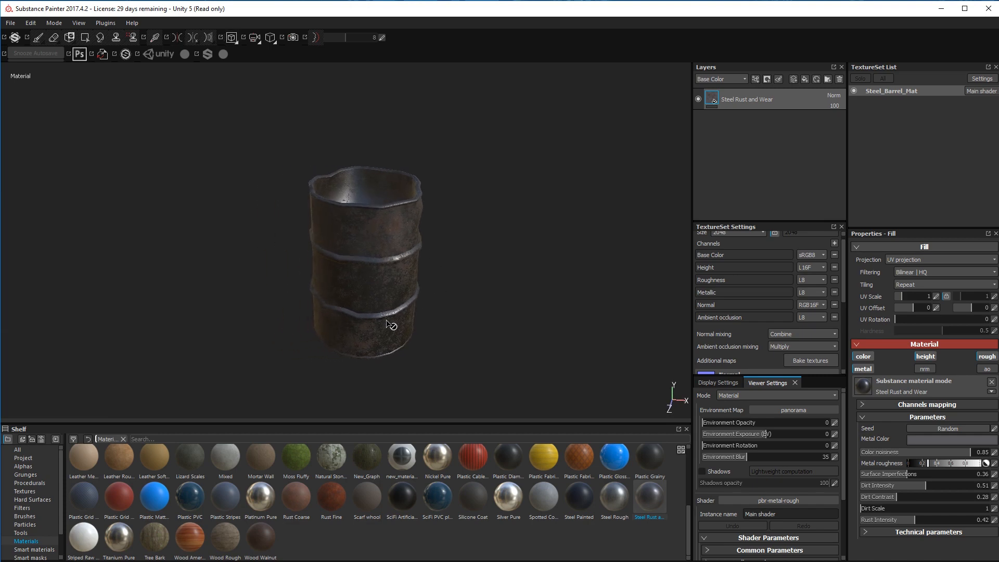
drag(391, 325, 337, 318)
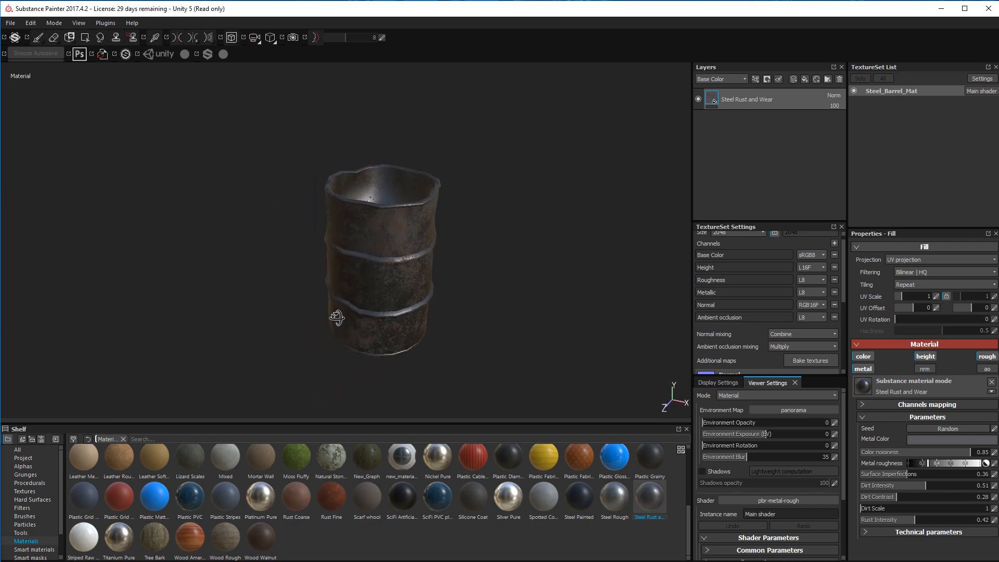
drag(337, 318, 411, 153)
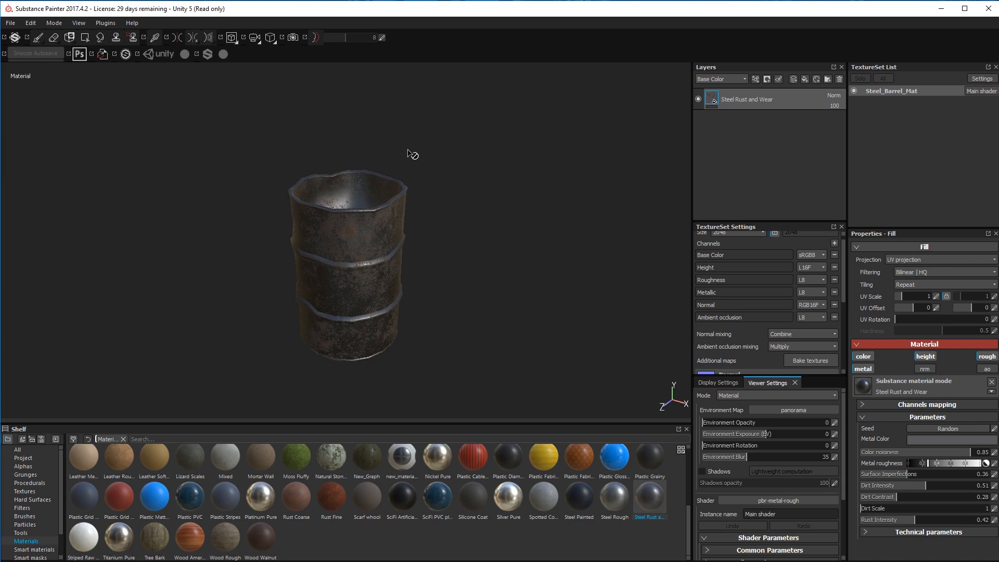
mouse_move(343, 121)
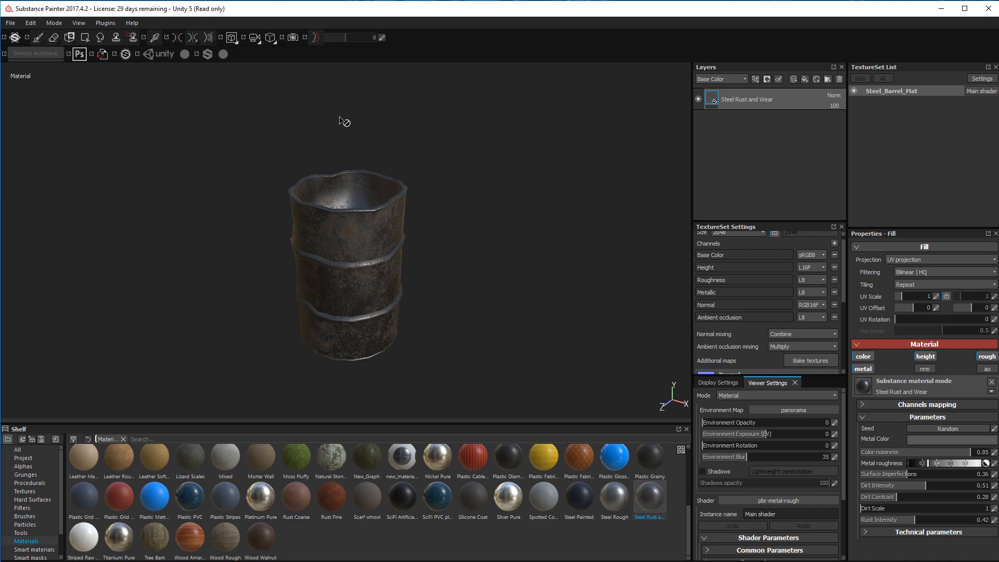
mouse_move(320, 152)
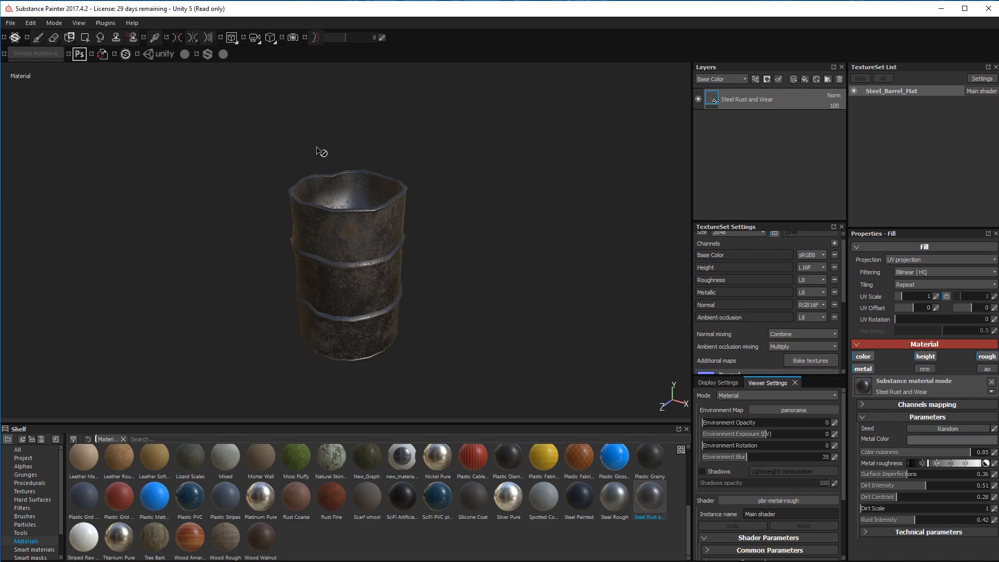
mouse_move(323, 219)
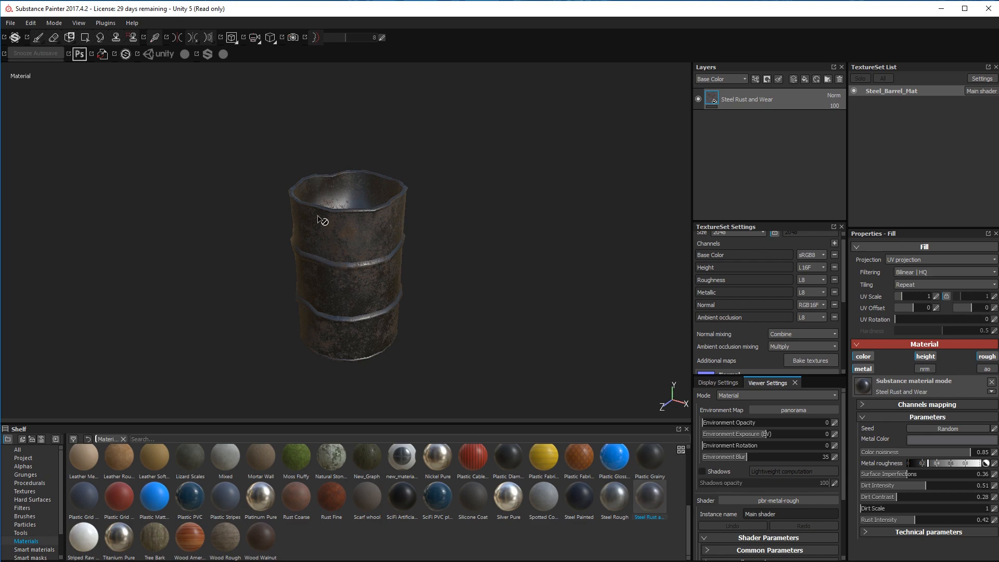
mouse_move(327, 327)
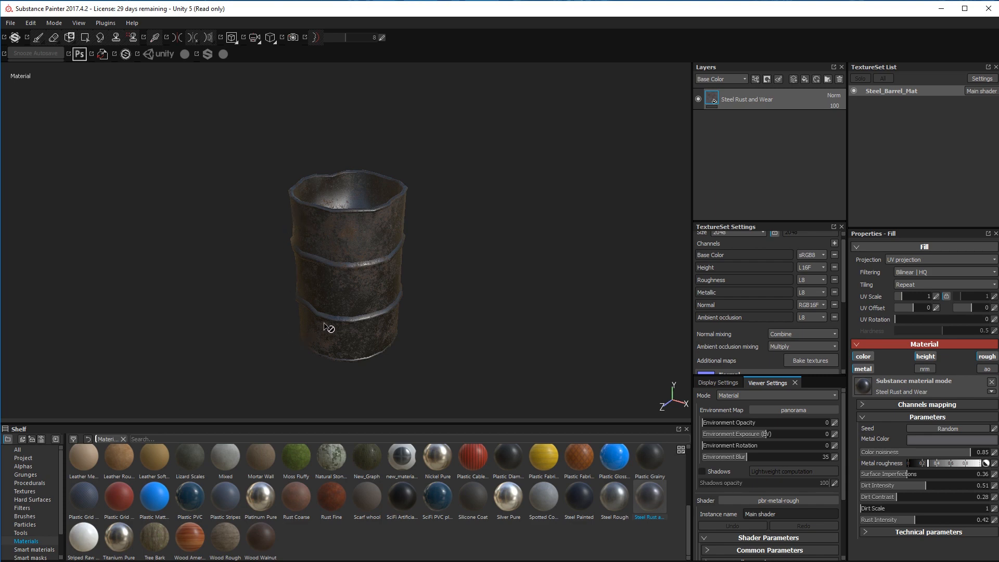
mouse_move(382, 254)
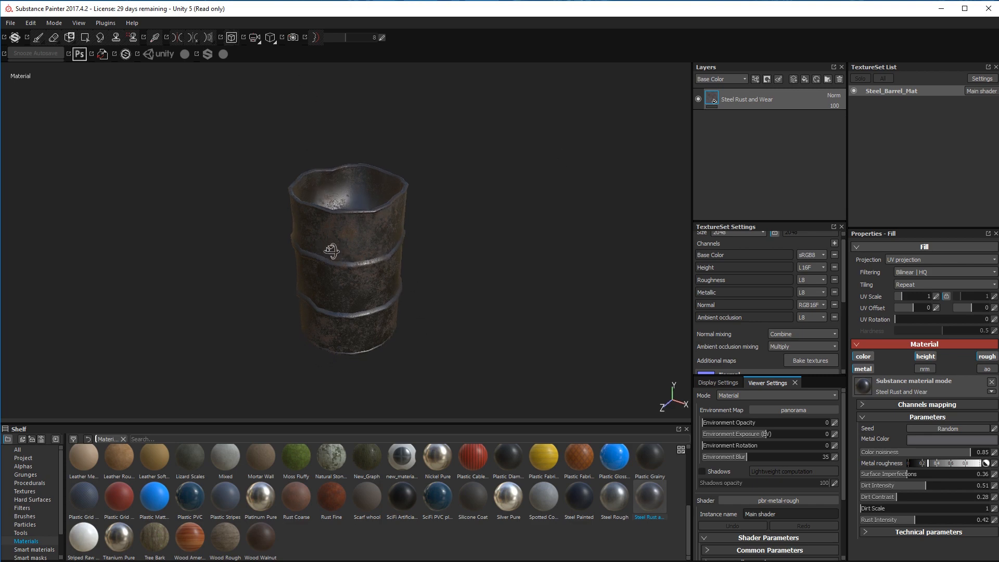
drag(348, 254, 317, 294)
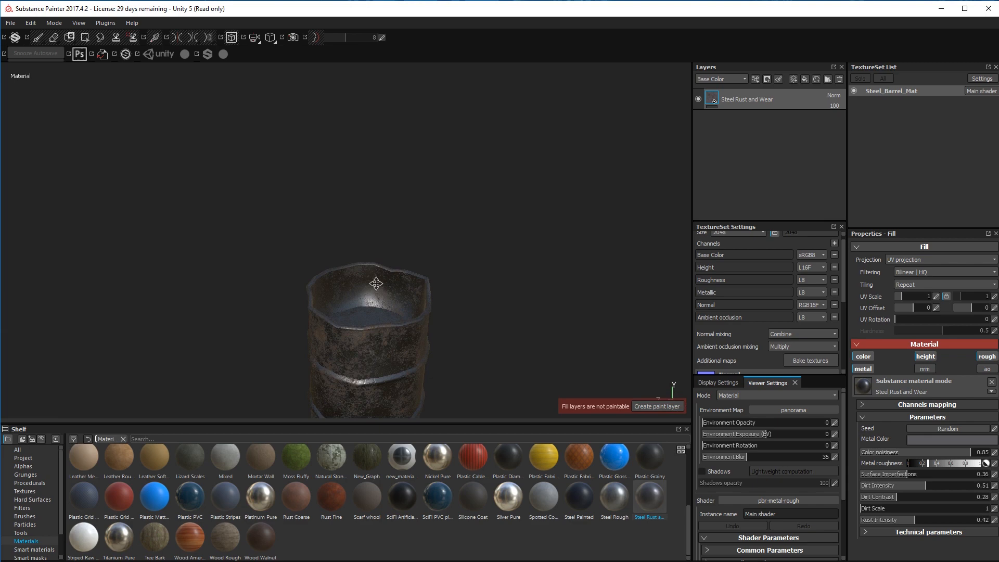
drag(375, 283, 270, 267)
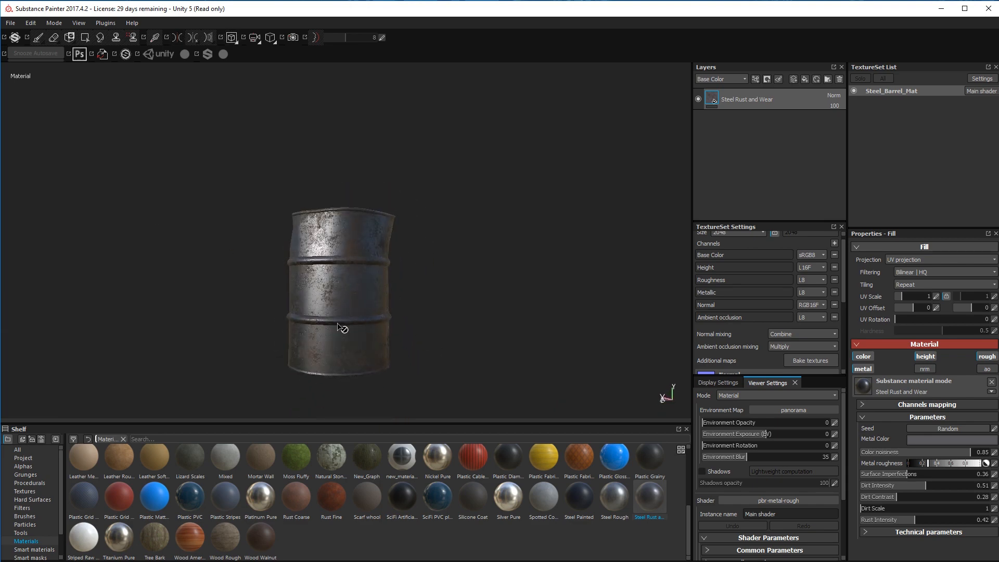
drag(341, 327, 363, 261)
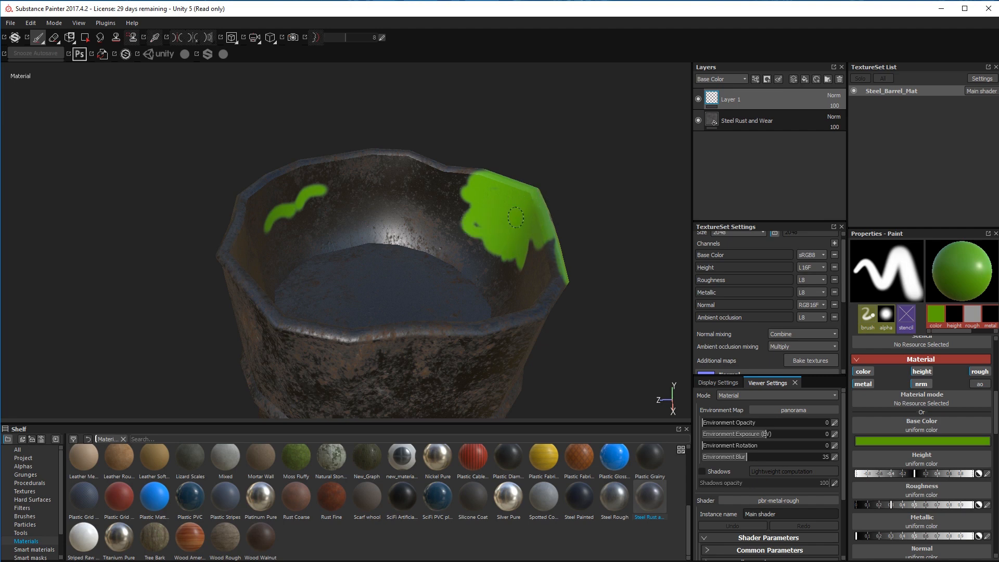
Step: Spray green splotches over the rim and paint the FIX ME letters on the barrel's side
drag(516, 219, 532, 255)
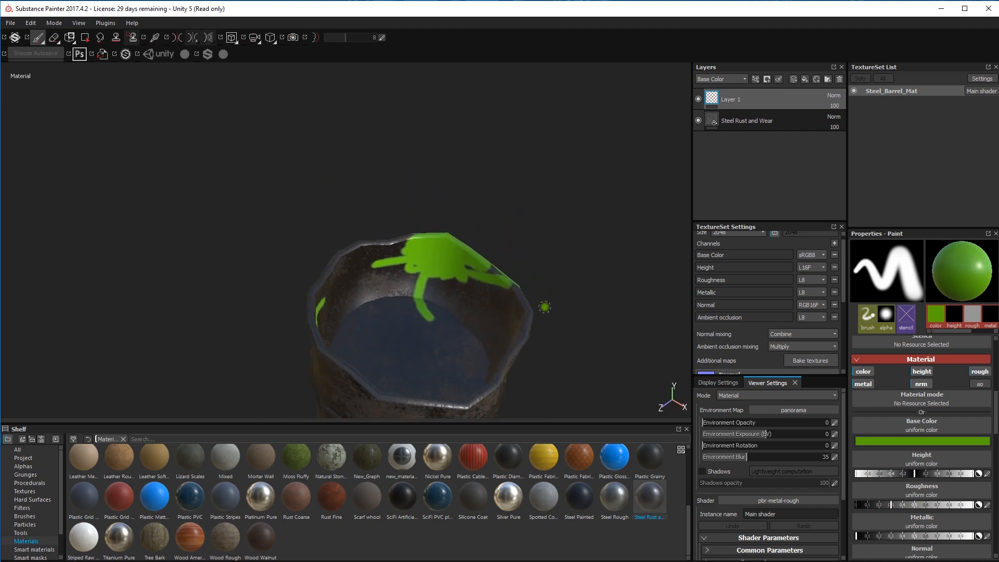
drag(544, 307, 465, 349)
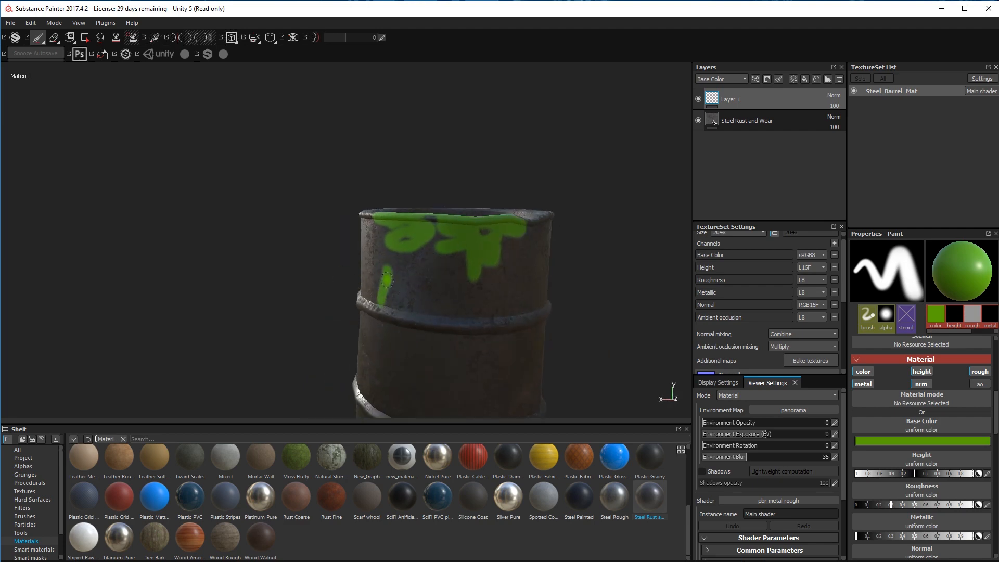
drag(388, 280, 424, 312)
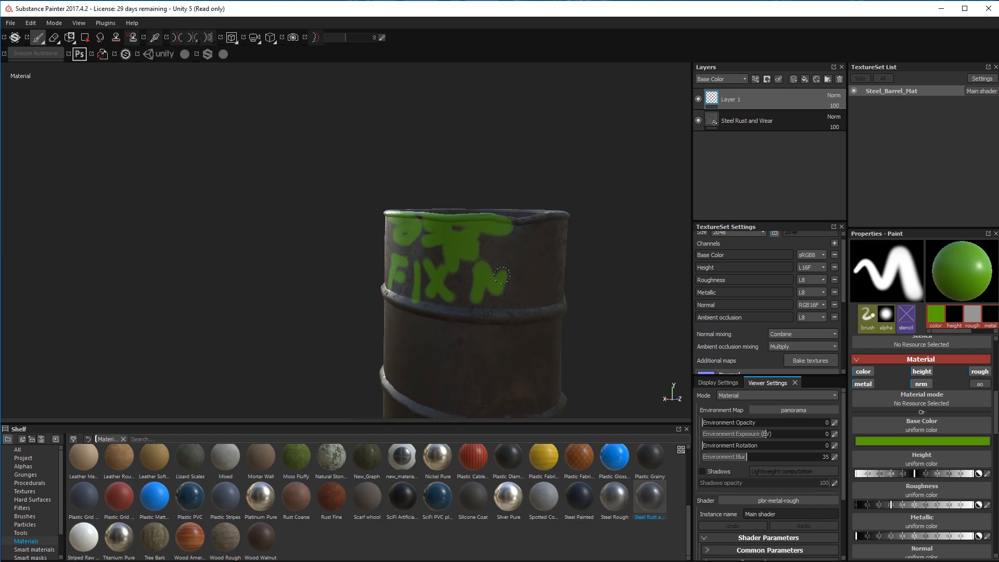
drag(504, 283, 535, 297)
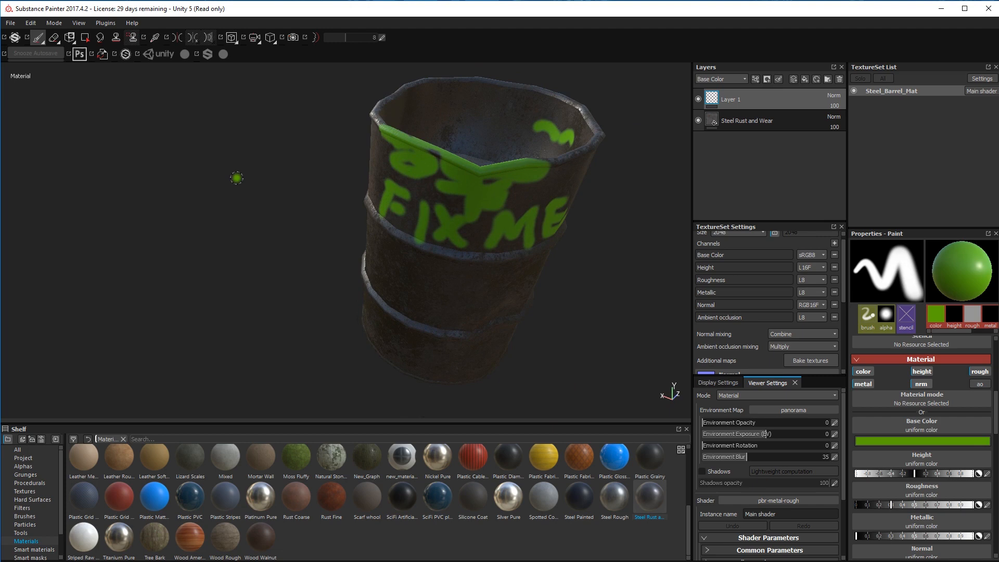
Step: Save the project over the existing Broken_Steel_Barrel.spp file
click(9, 22)
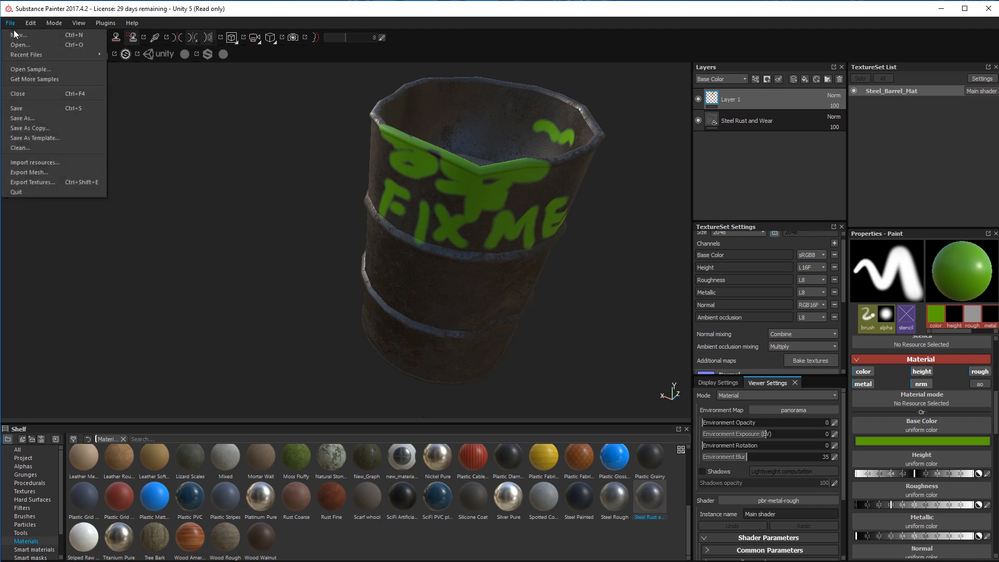
mouse_move(22, 118)
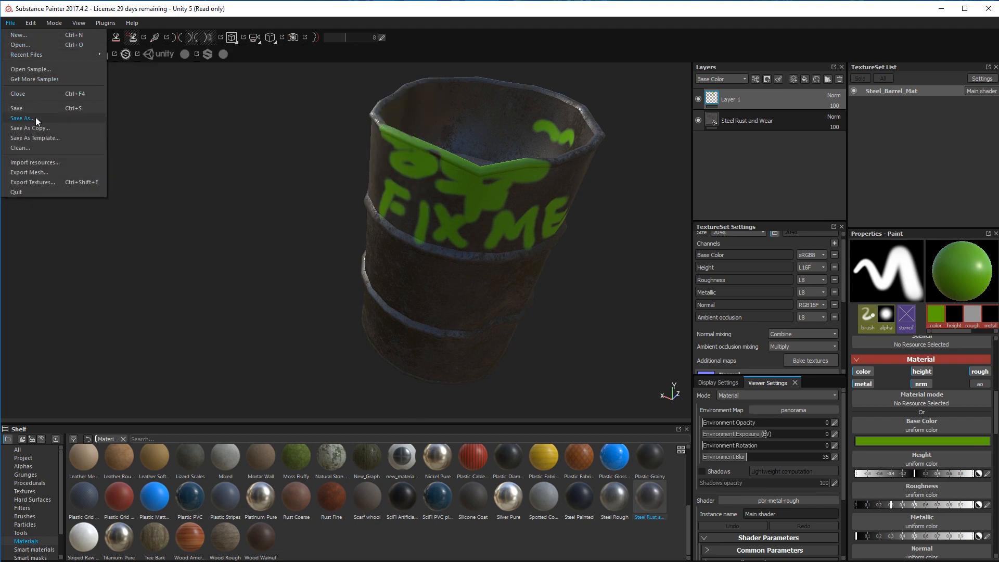
click(21, 117)
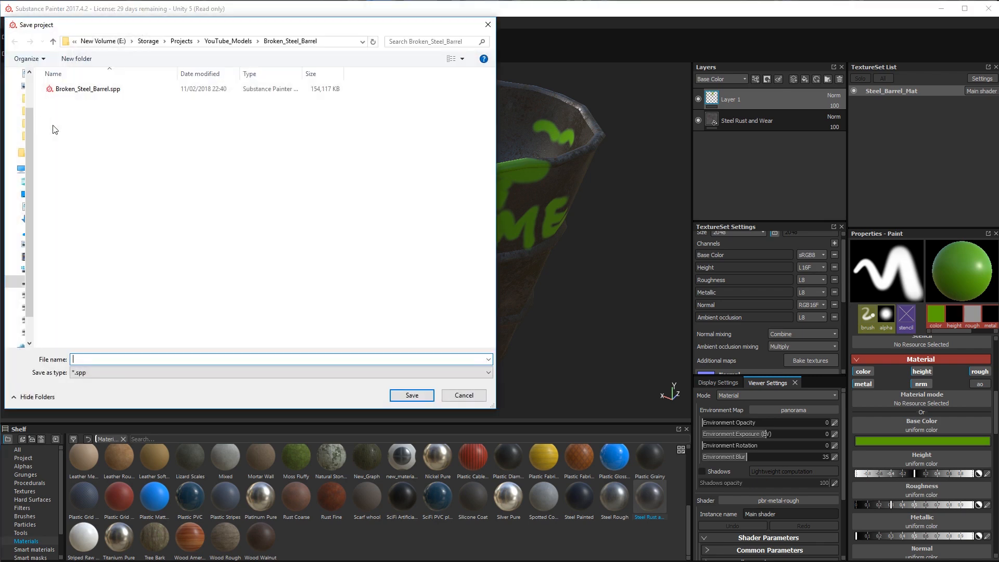
click(88, 89)
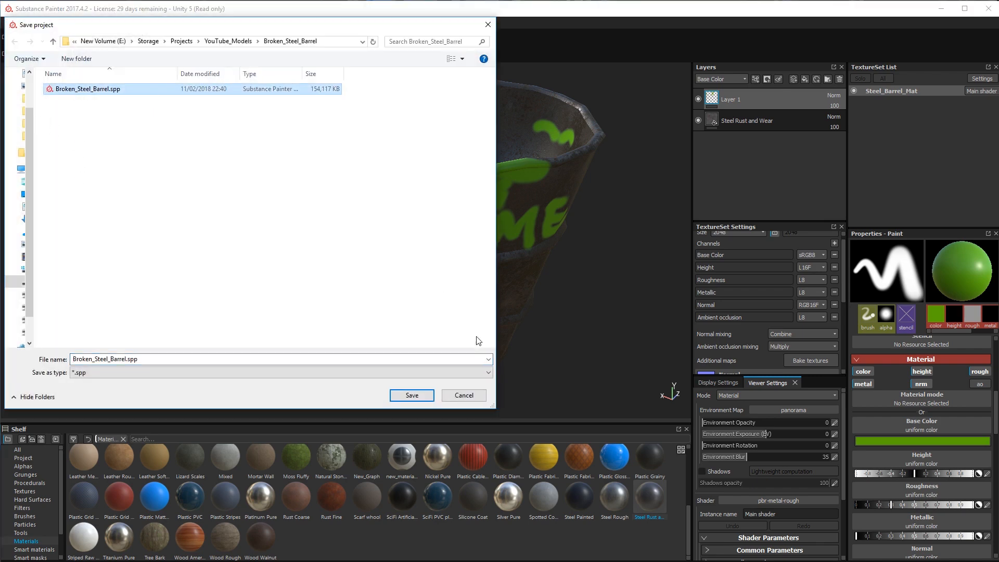
click(412, 396)
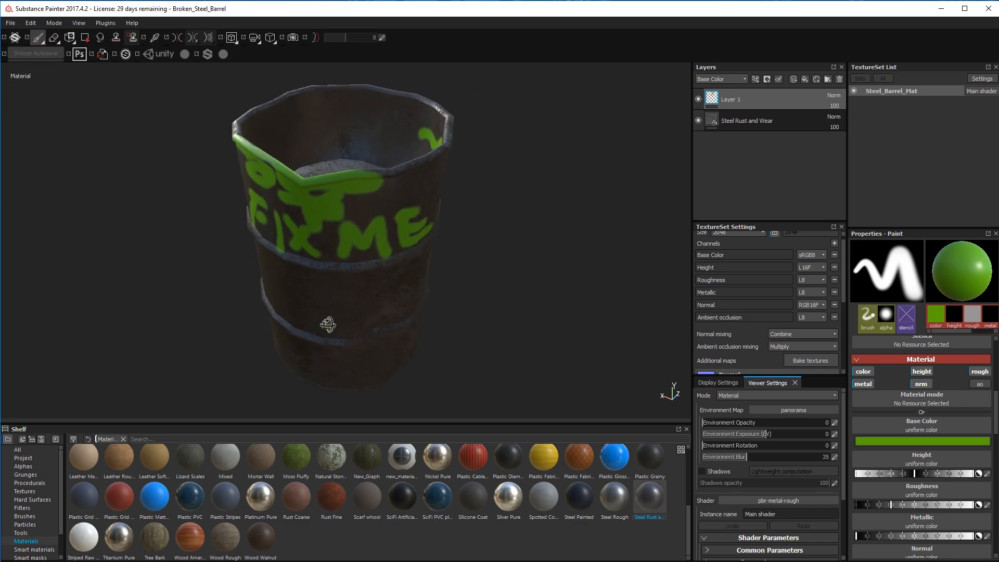
drag(327, 323, 251, 285)
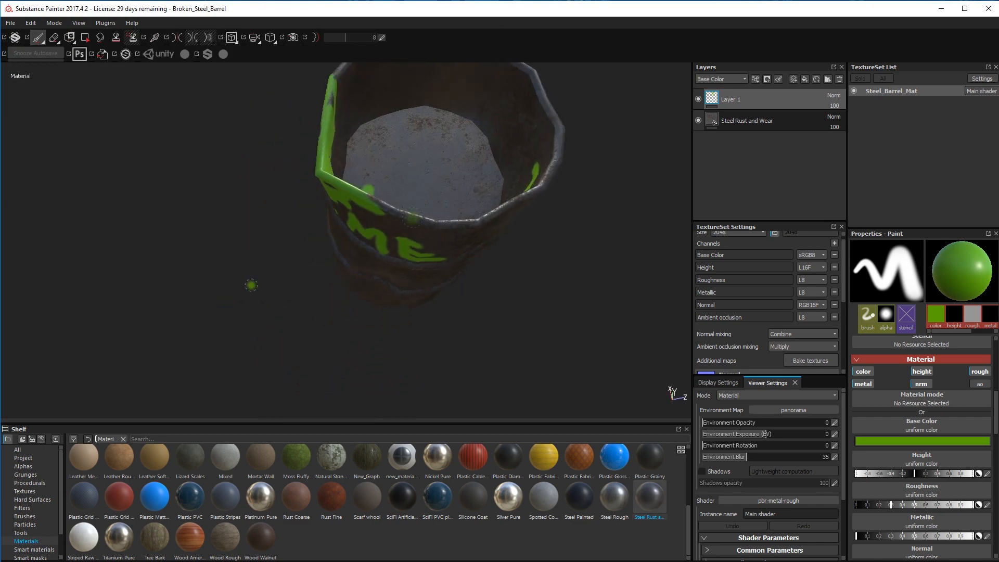
drag(252, 285, 379, 205)
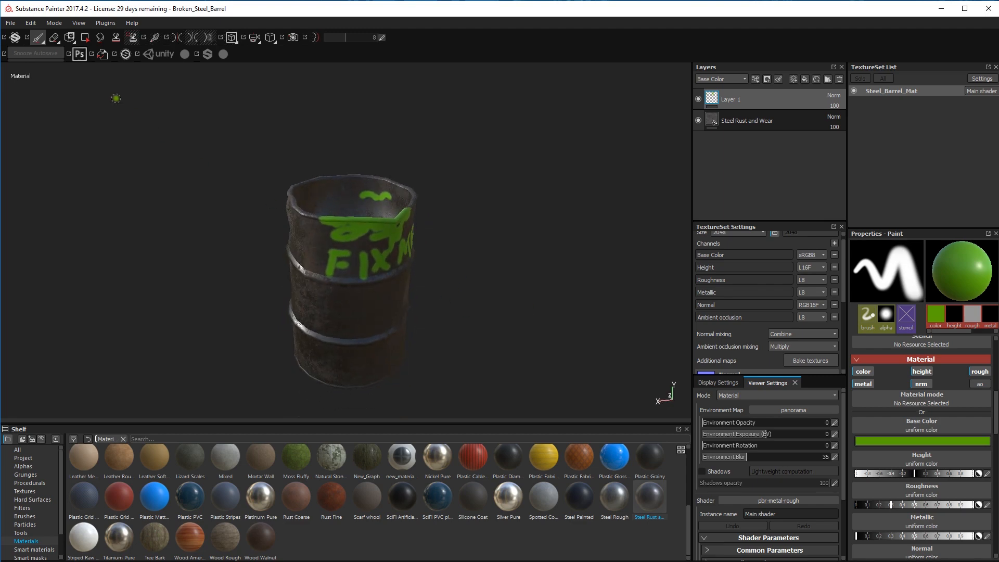
click(9, 22)
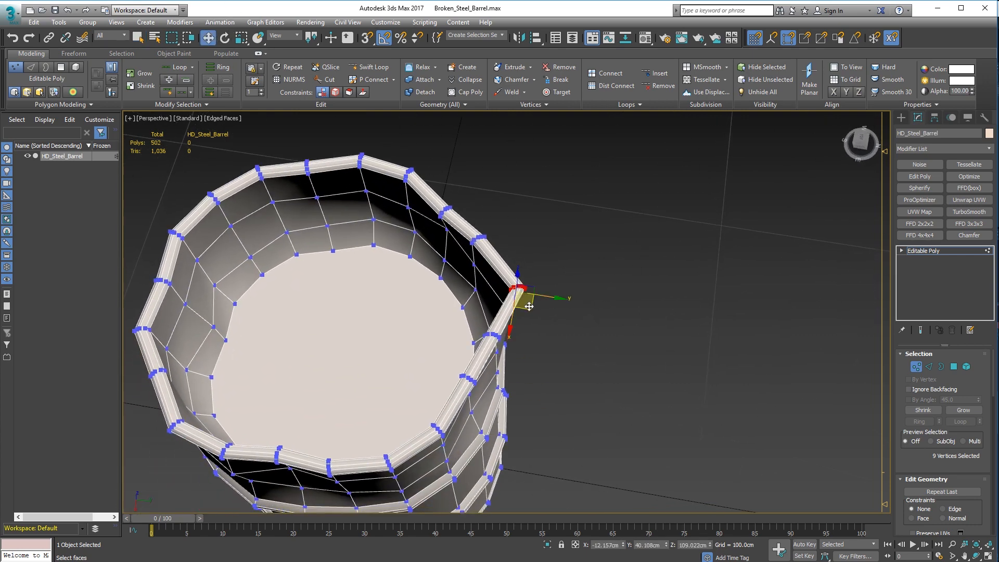
Step: Move the caved-in top-rim vertices of HD_Steel_Barrel back outward so the rim reads round
drag(519, 293, 529, 305)
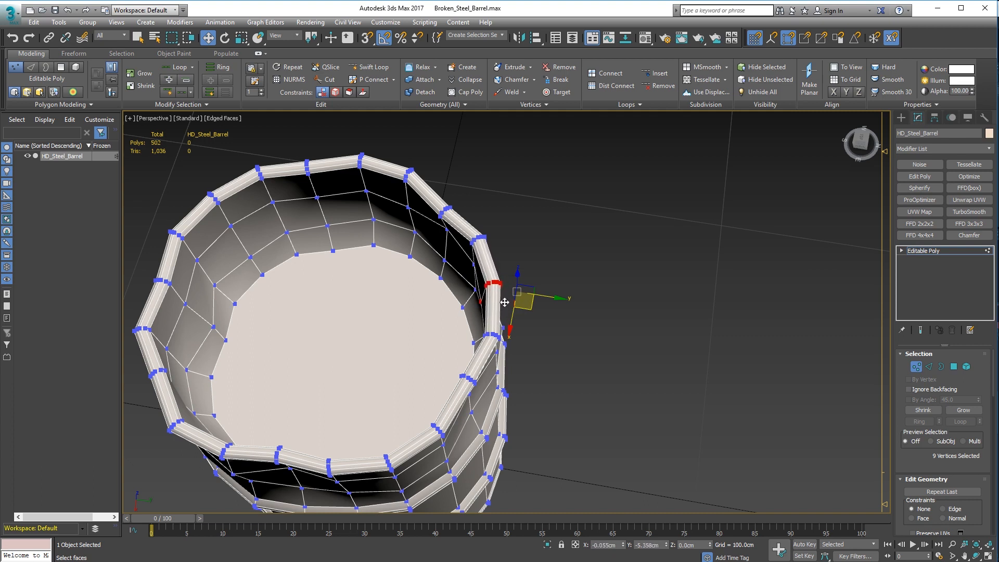
drag(519, 299, 504, 293)
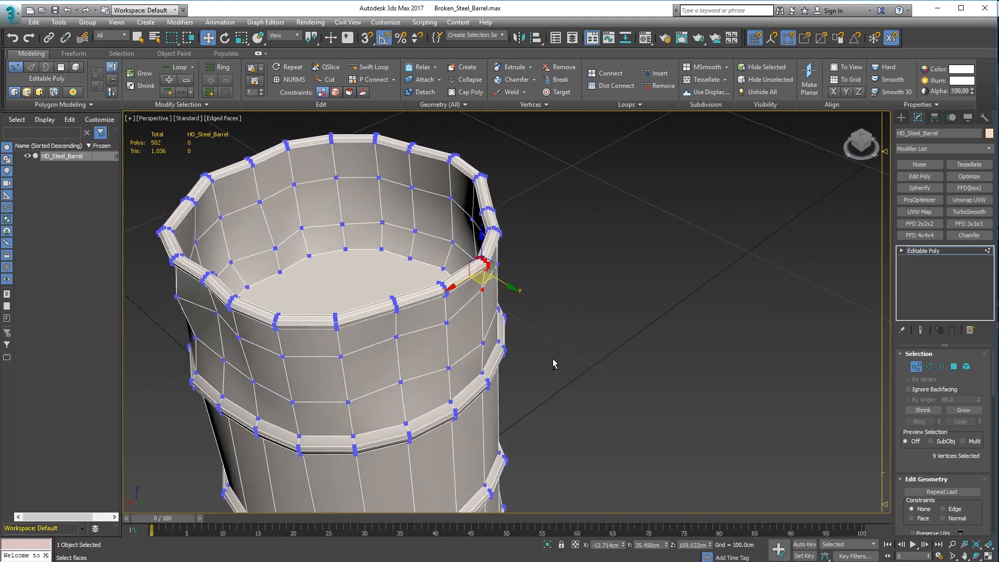
drag(482, 277, 482, 297)
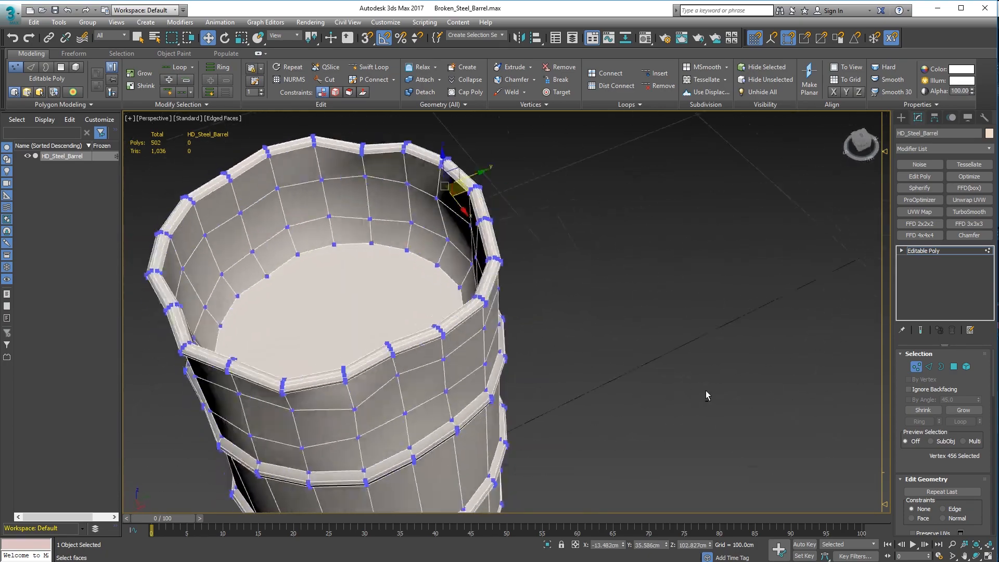
drag(705, 395, 828, 456)
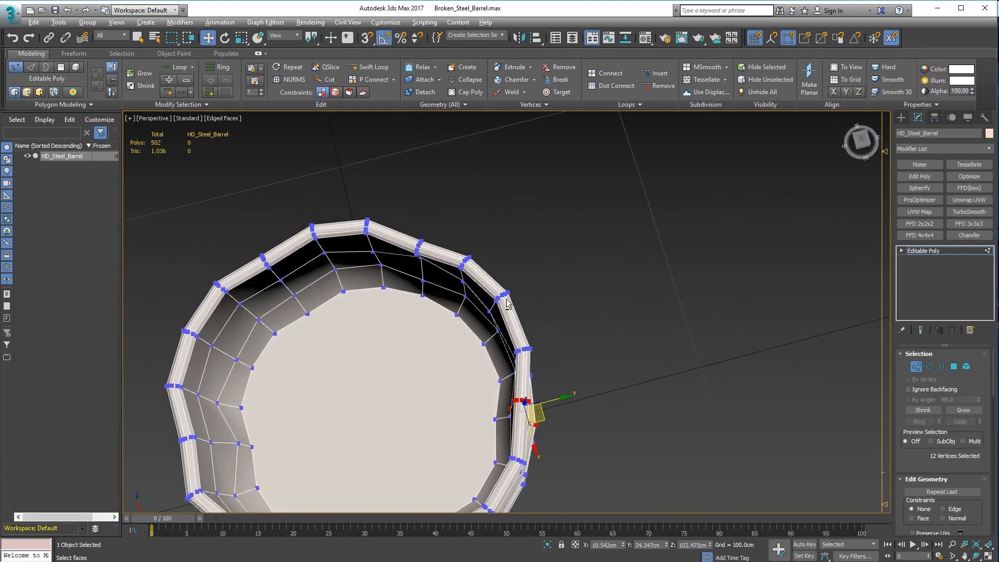
drag(522, 402, 538, 418)
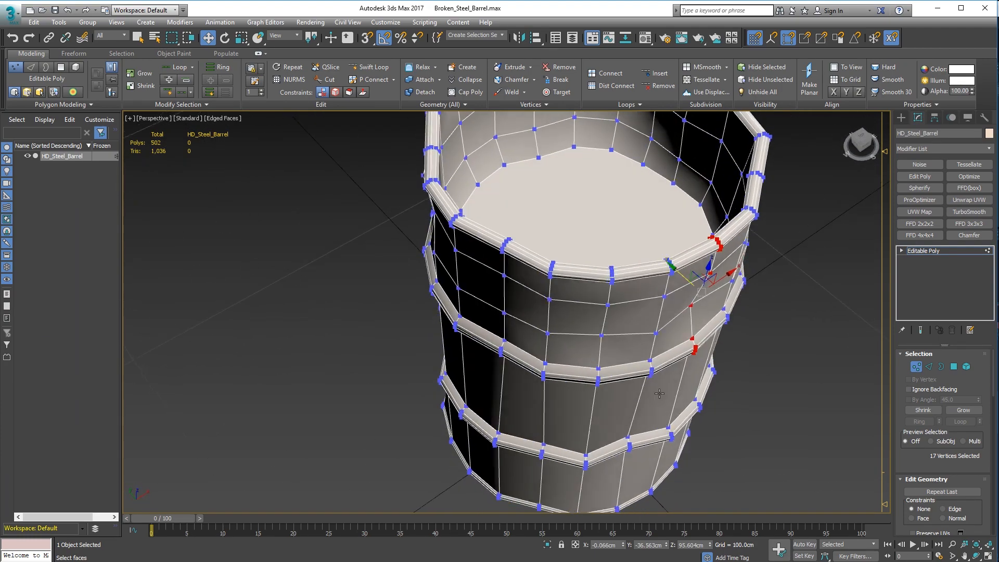
scroll(down, 3)
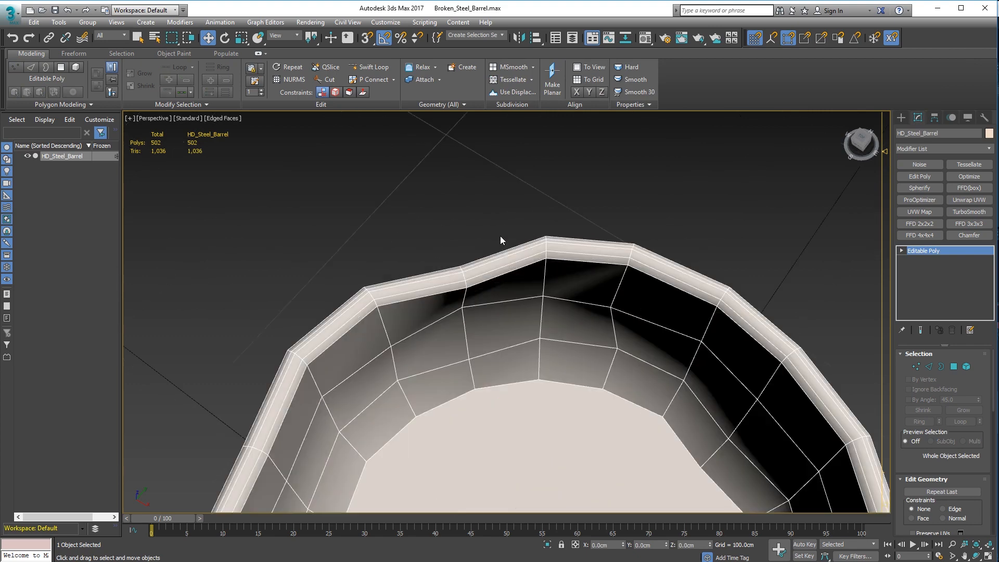
mouse_move(470, 263)
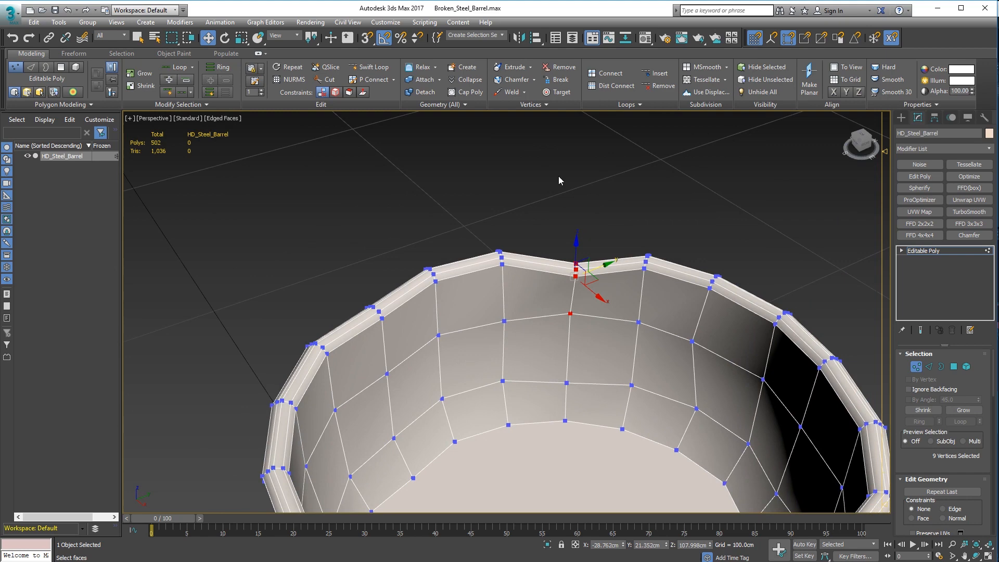
Step: Reposition the remaining dented vertices on the rim top and upper side of the barrel
drag(560, 180, 432, 399)
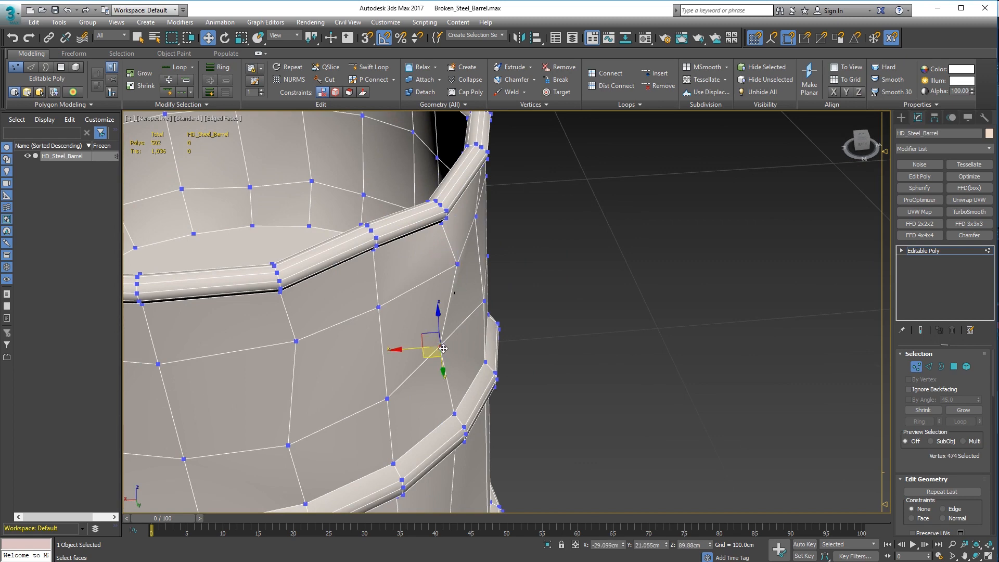
drag(443, 349, 441, 360)
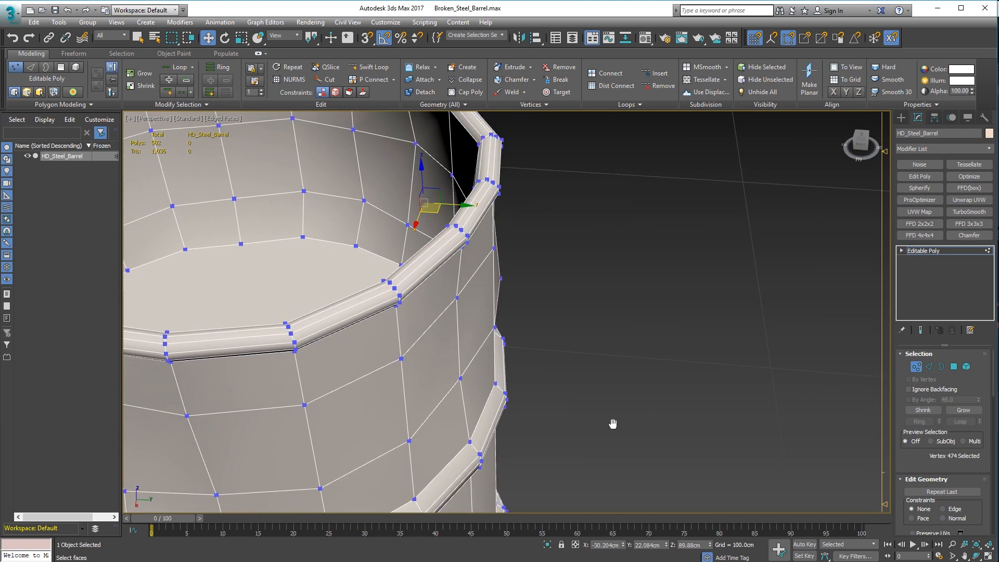
scroll(down, 3)
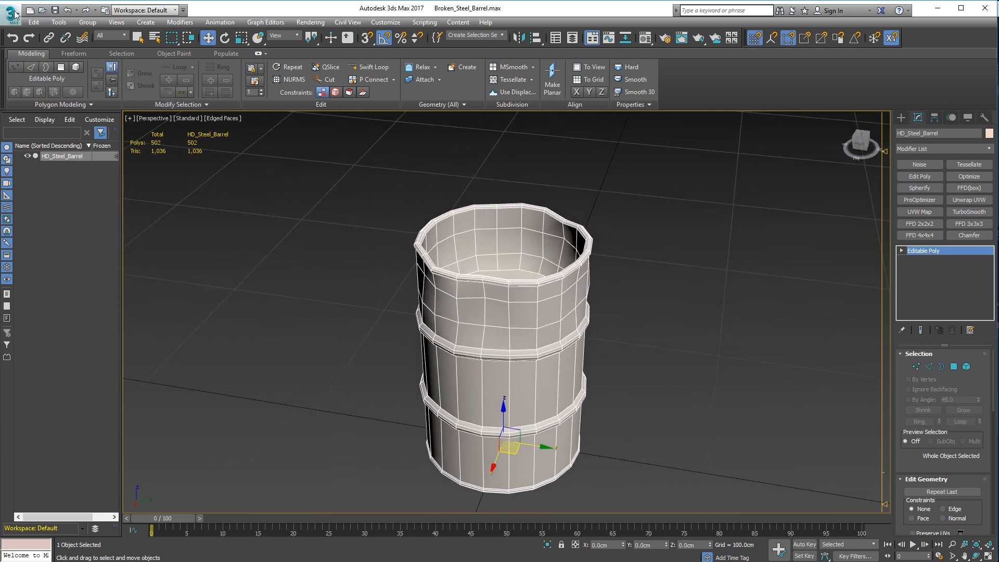
click(11, 10)
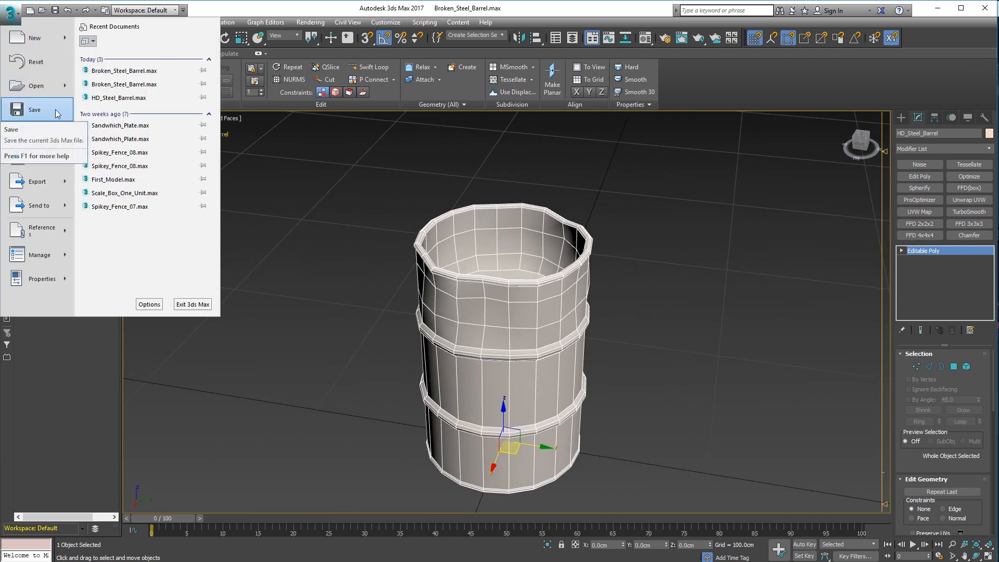
Step: Export the repaired mesh as Fixed_Steel_Barrel.FBX into the project folder
click(37, 181)
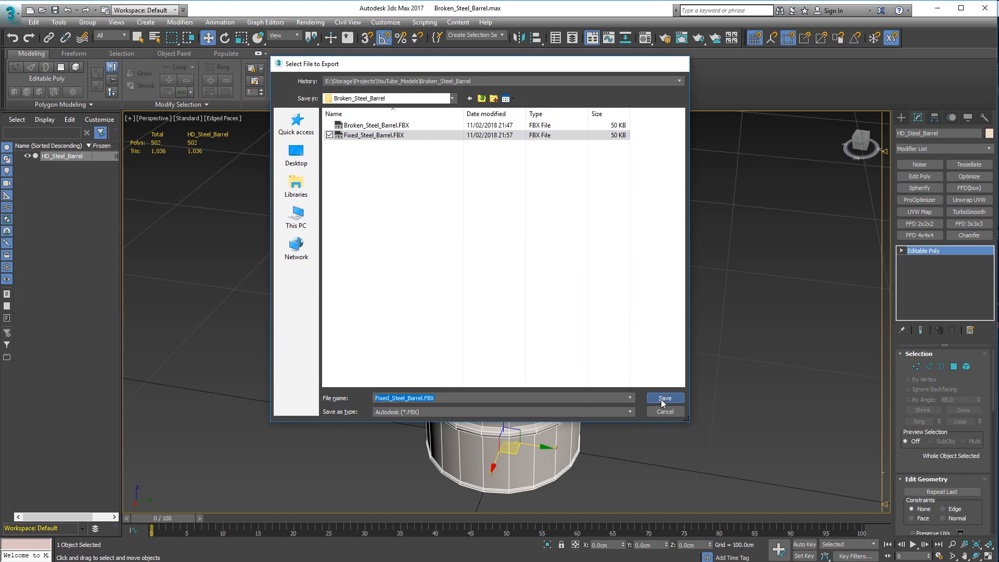
click(665, 397)
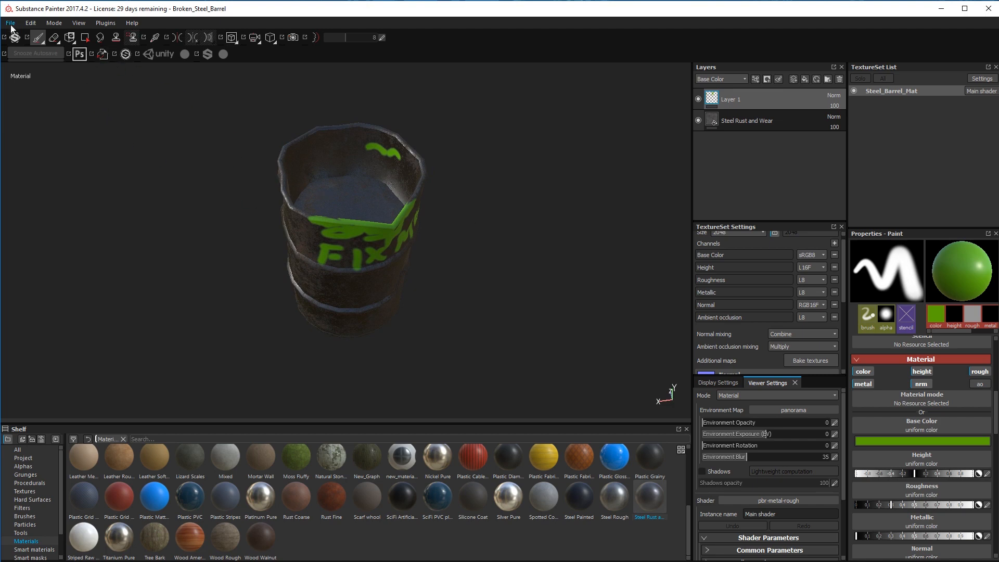
Step: In Project configuration, swap the project mesh to Fixed_Steel_Barrel.FBX
click(30, 22)
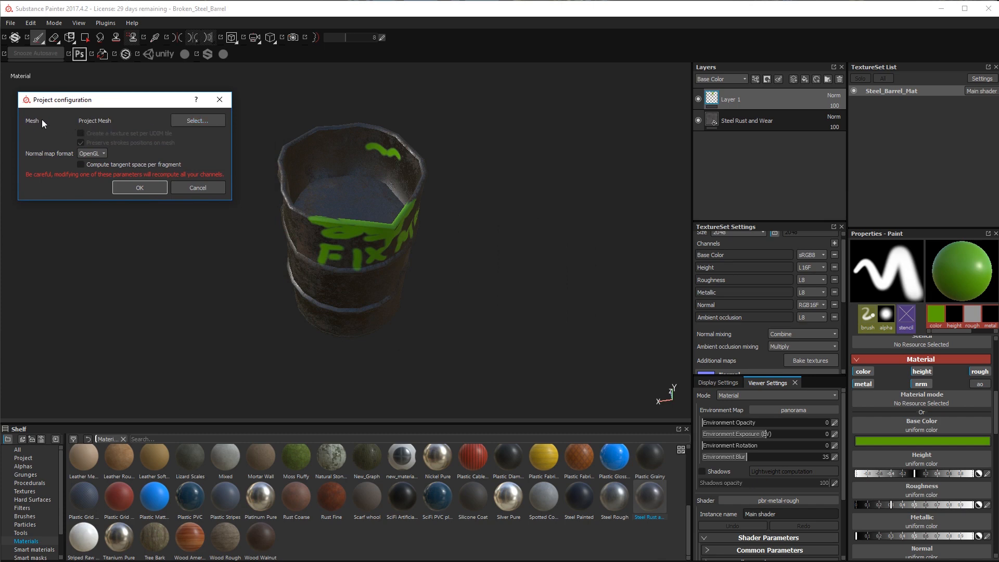
click(197, 120)
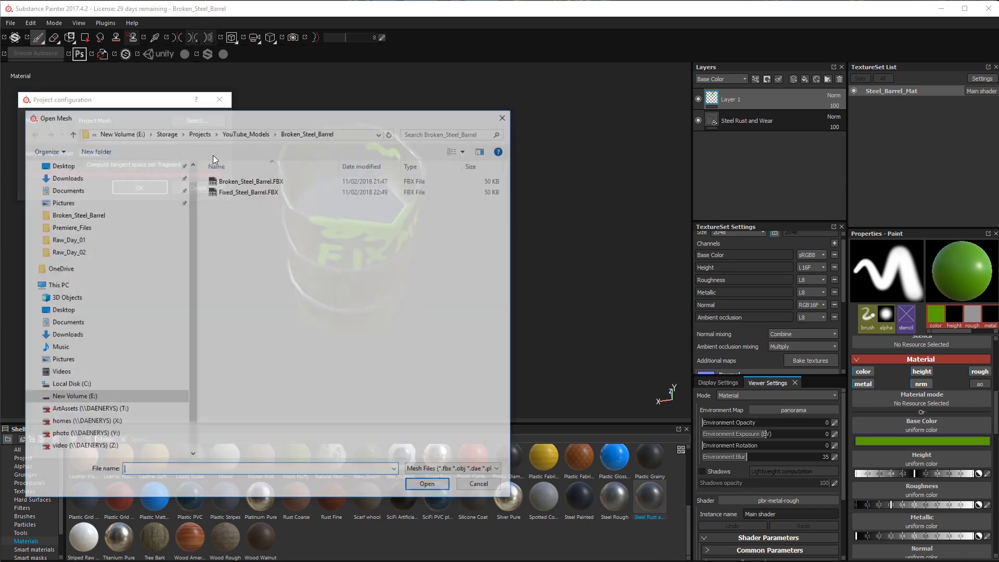
click(248, 192)
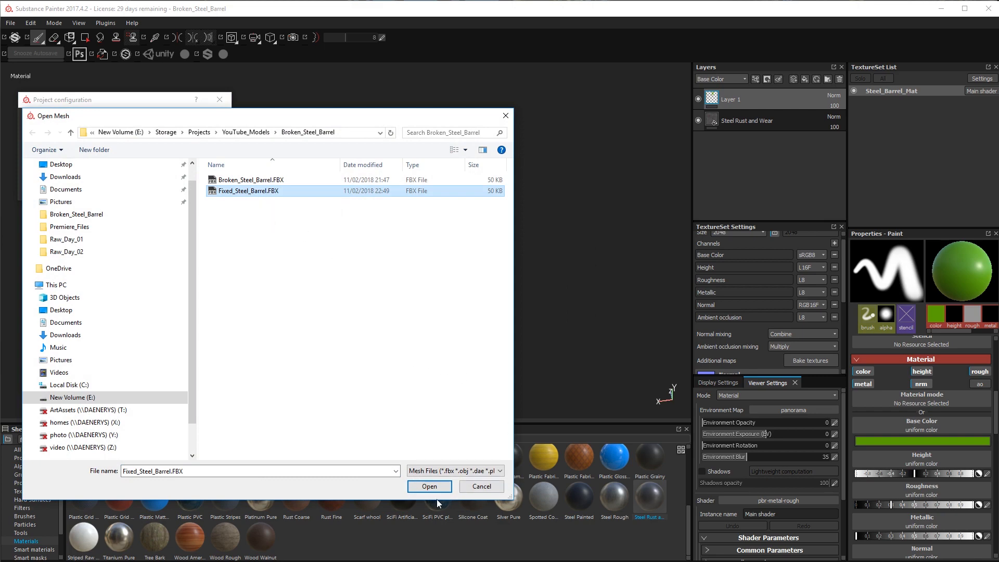
click(428, 486)
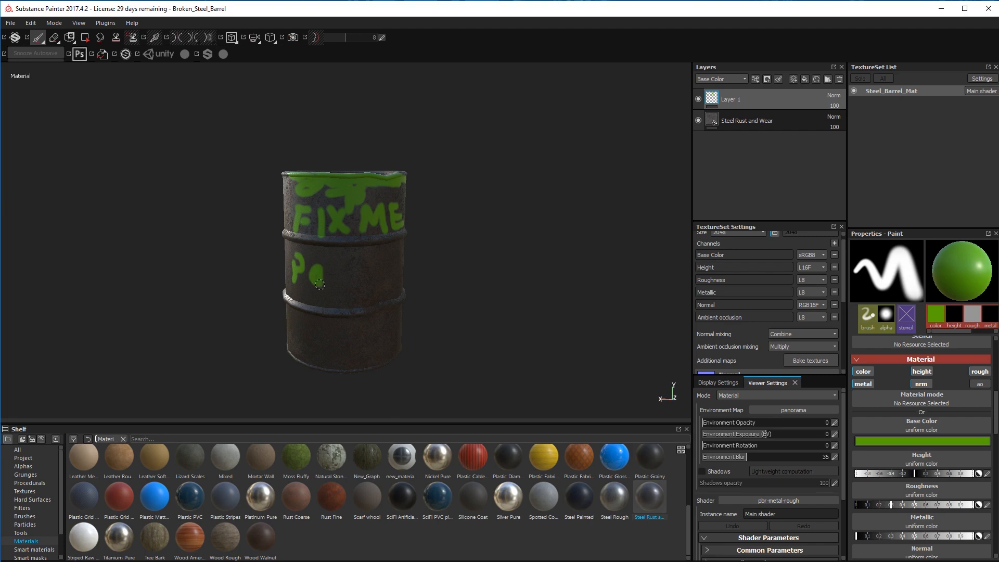
Step: Paint the green word Paint beneath FIX ME on the barrel's side
drag(317, 284, 358, 288)
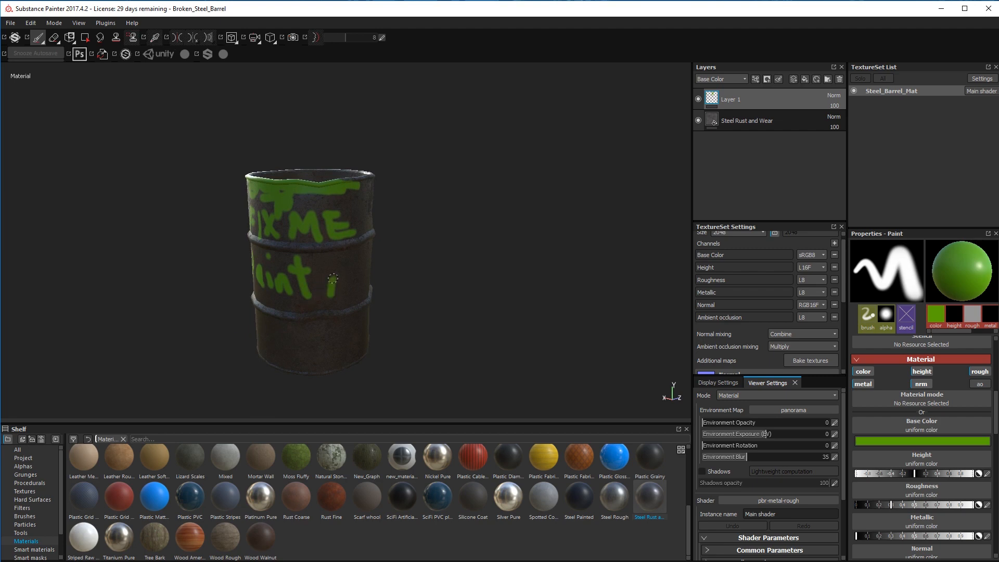
click(347, 274)
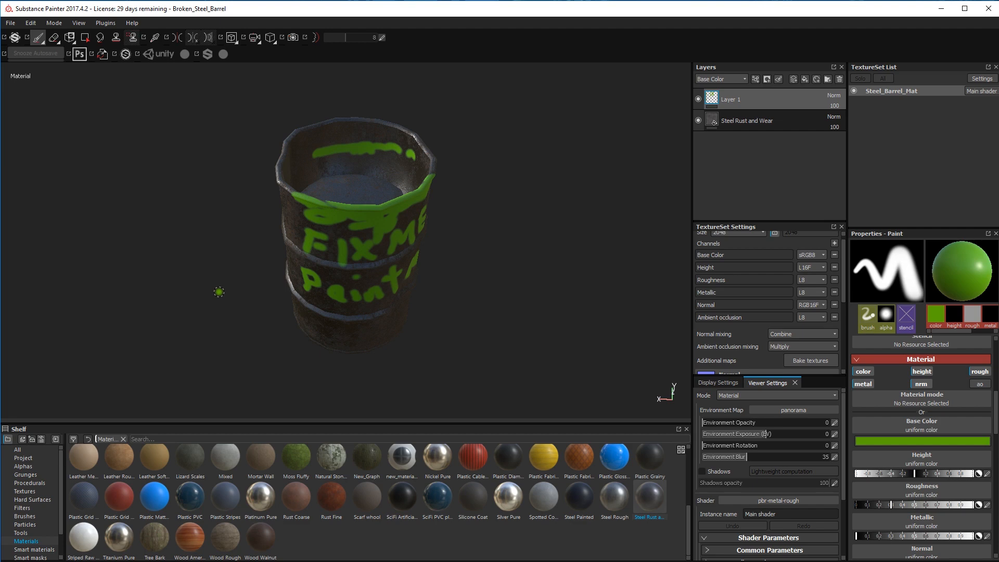
mouse_move(305, 260)
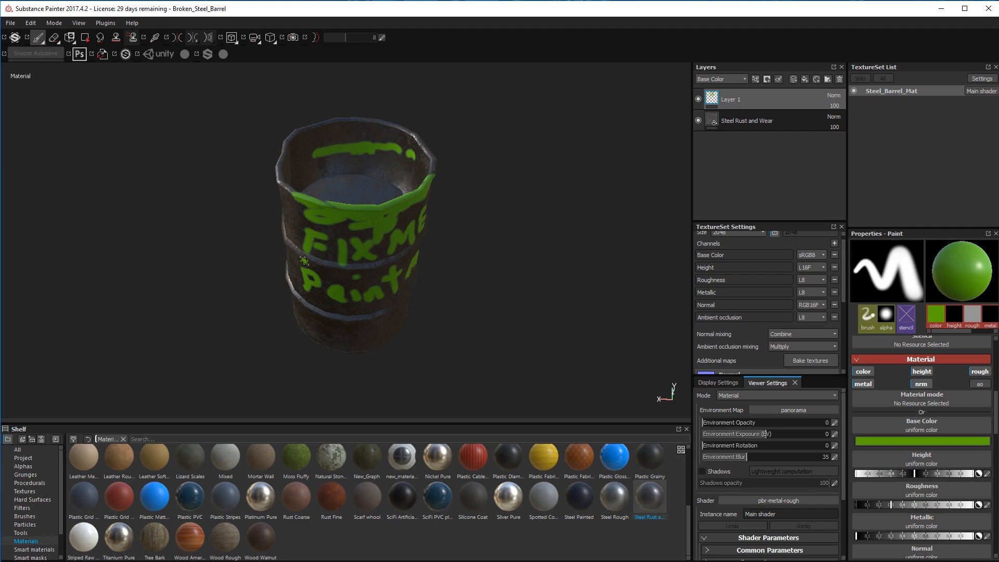